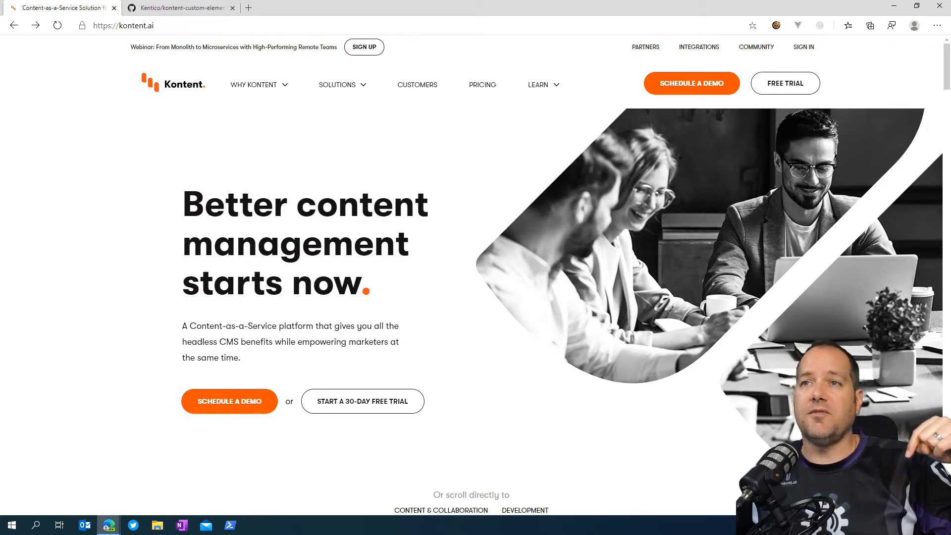
Bring up the kontent-custom-element-keyword-extractor README on GitHub, scrolled to its Deploying section.
{"action": "left_click", "coordinate": [176, 7]}
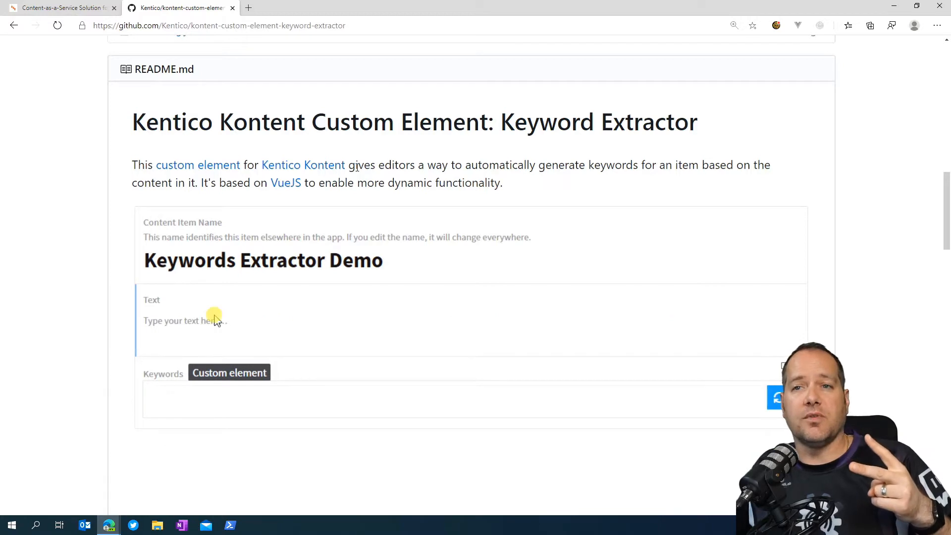
{"action": "scroll", "scroll_direction": "down", "scroll_amount": 3}
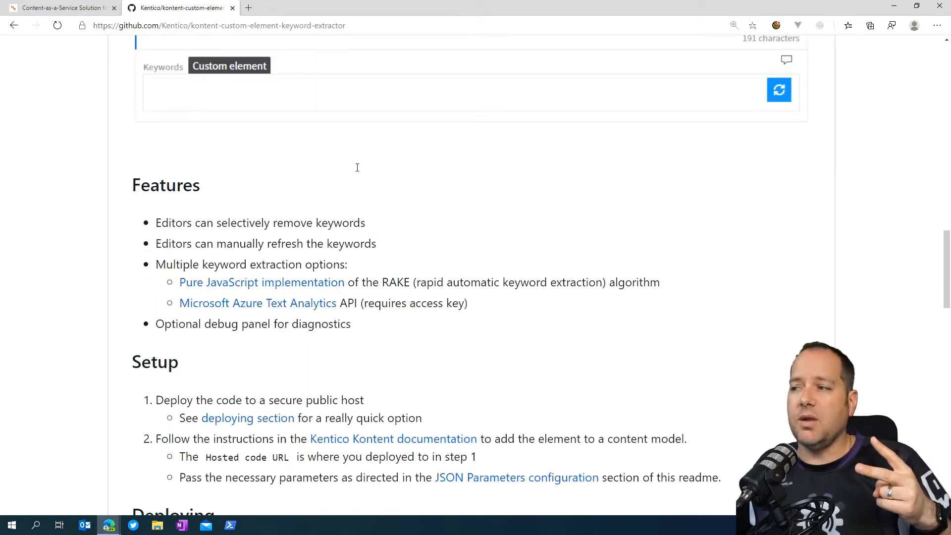
{"action": "left_click", "coordinate": [779, 89]}
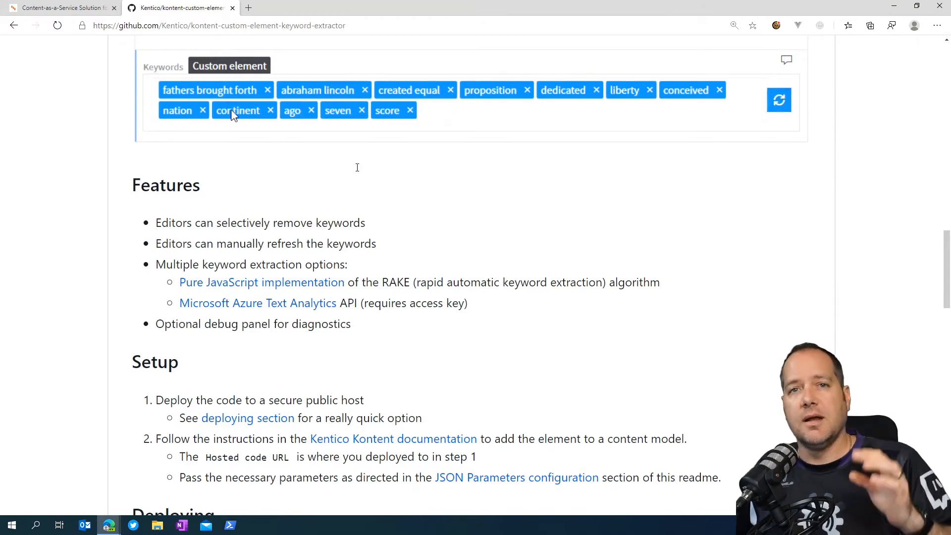
{"action": "left_click", "coordinate": [266, 89]}
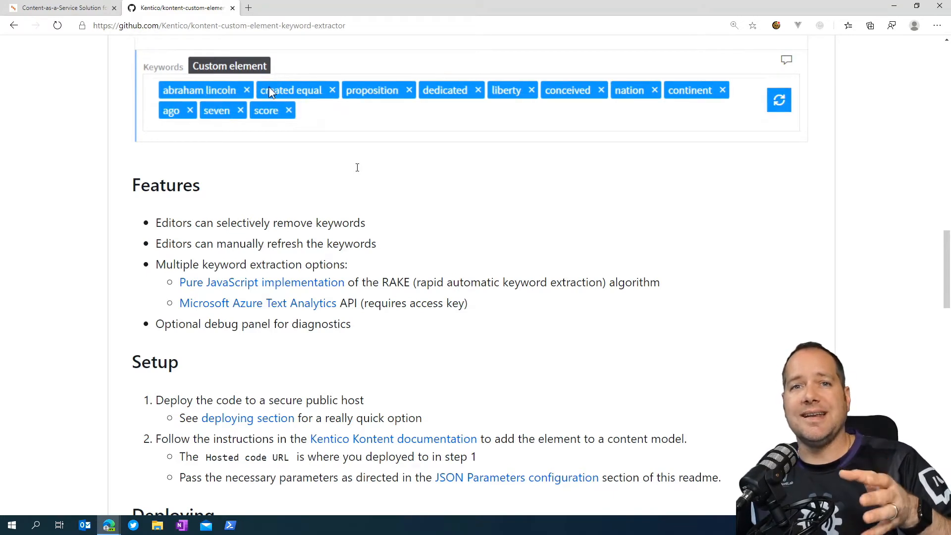
{"action": "scroll", "scroll_direction": "down", "scroll_amount": 3}
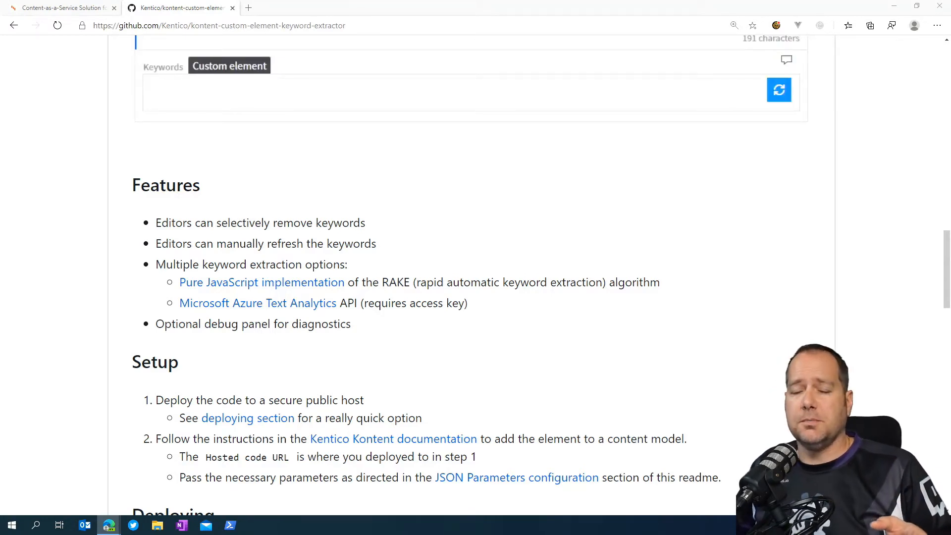
{"action": "left_click", "coordinate": [779, 89]}
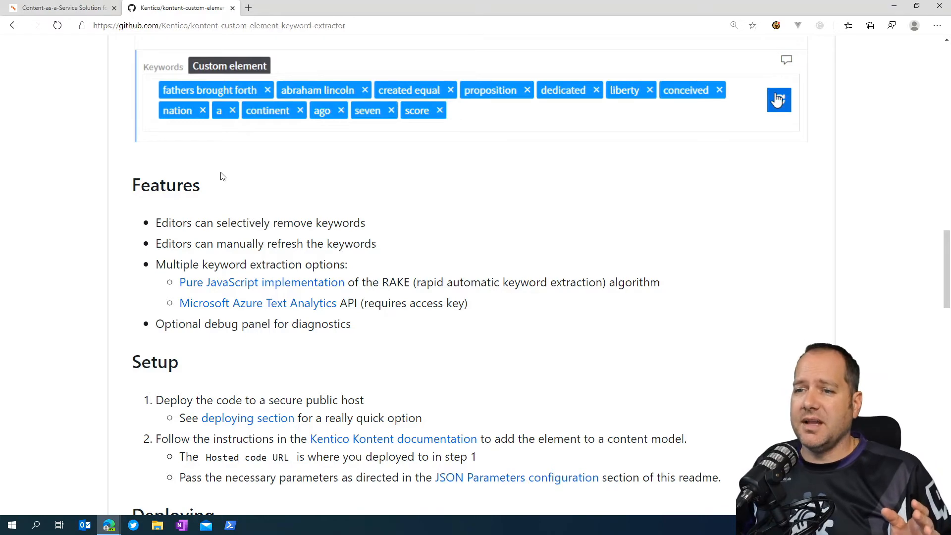
{"action": "scroll", "scroll_direction": "down", "scroll_amount": 3}
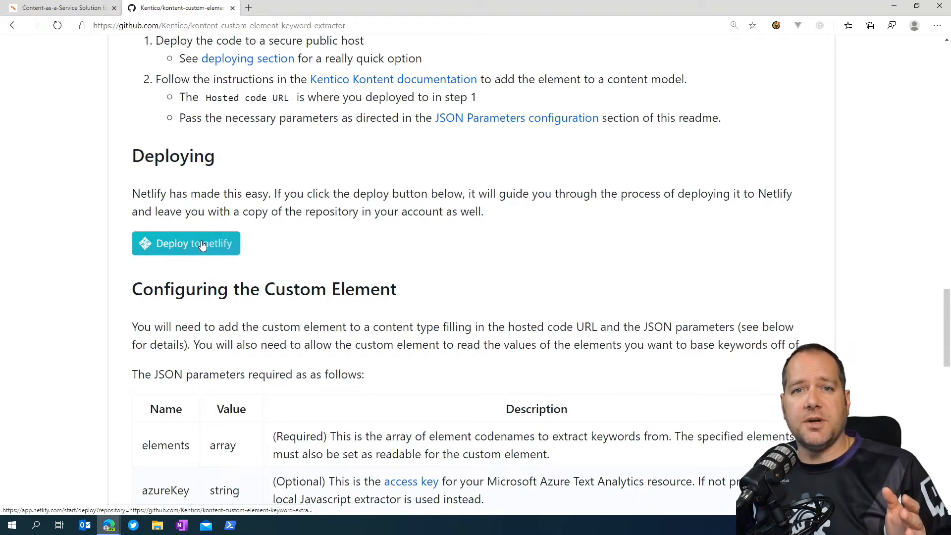
Deploy the keyword extractor to Netlify through GitHub as site musing-shockley-06de42.
{"action": "left_click", "coordinate": [186, 243]}
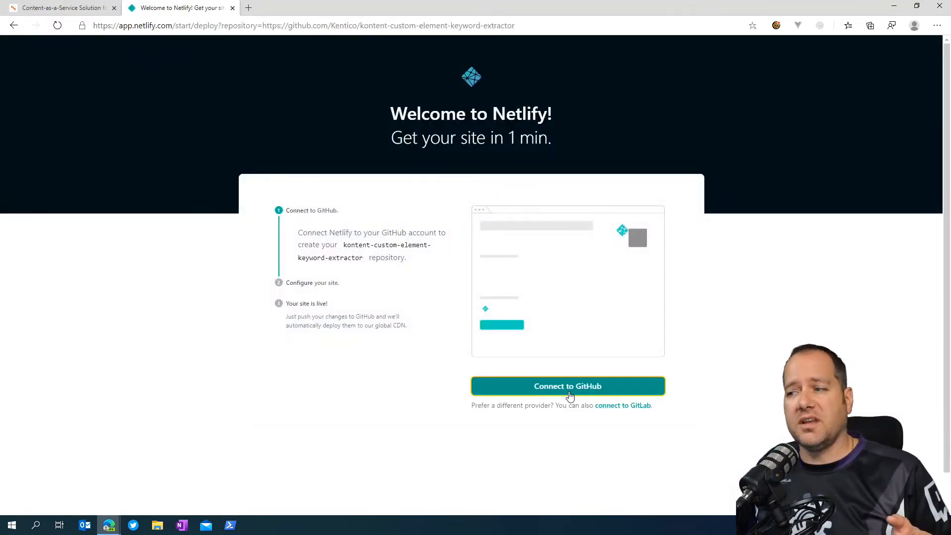
{"action": "left_click", "coordinate": [567, 386]}
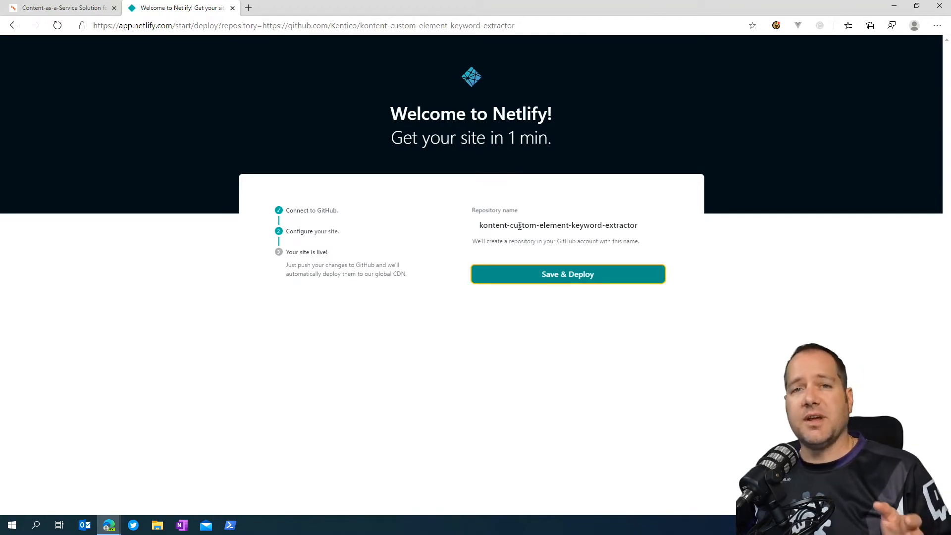
{"action": "left_click", "coordinate": [567, 274]}
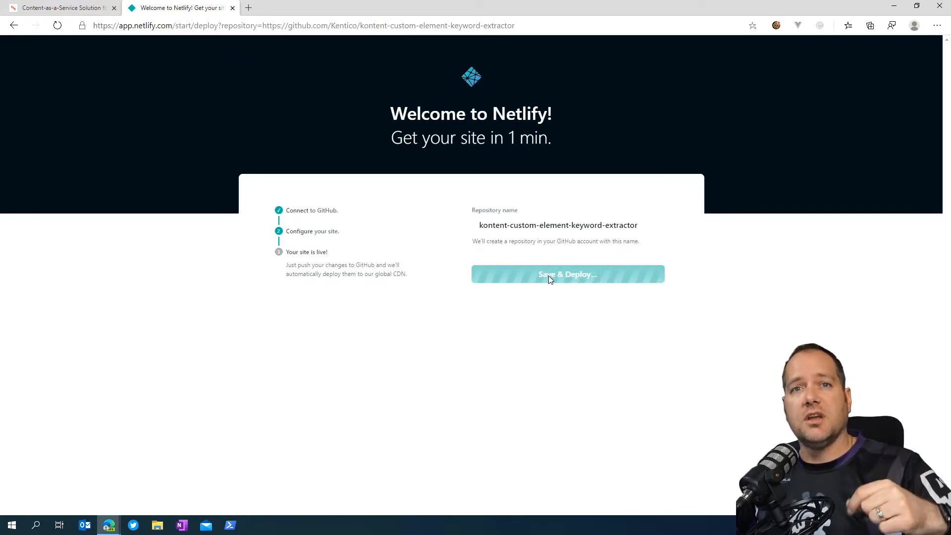
{"action": "left_click", "coordinate": [567, 273]}
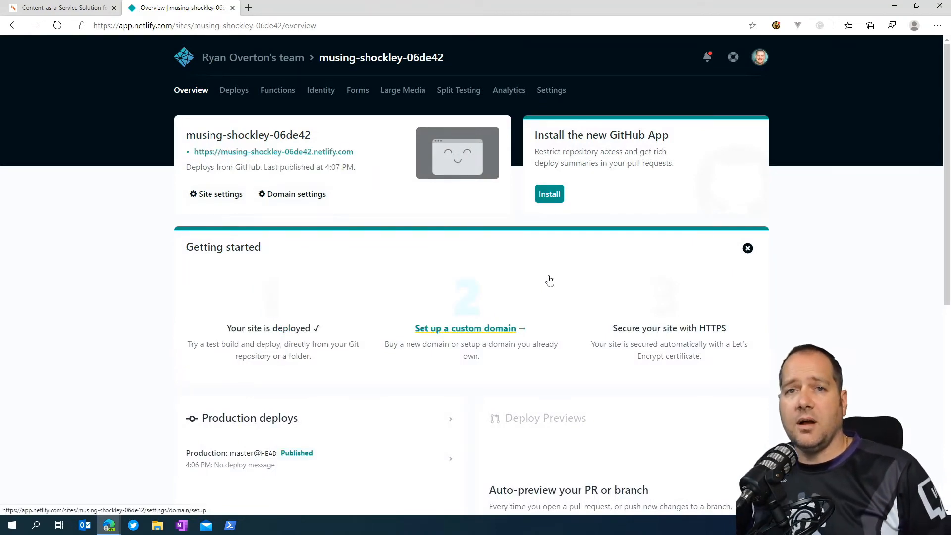
{"action": "mouse_move", "coordinate": [405, 204]}
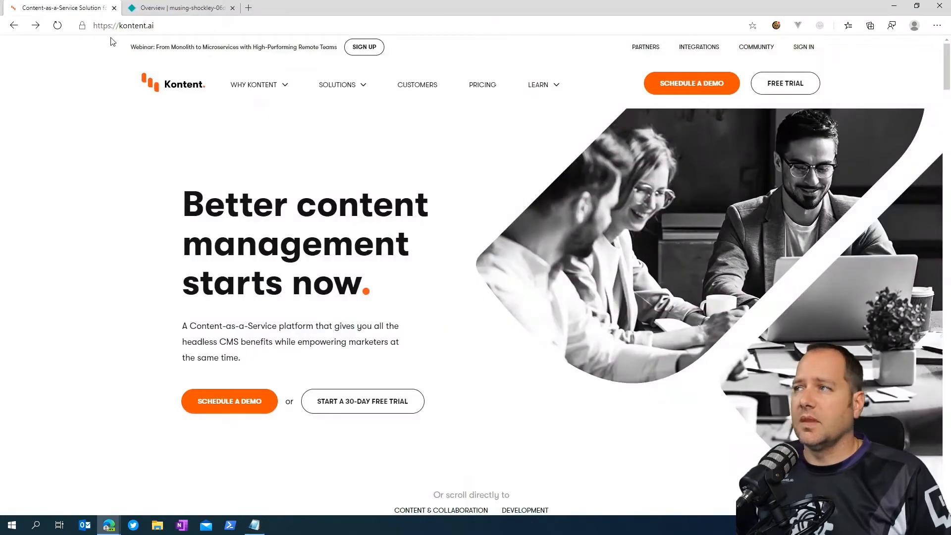
Open the Blog Post content type under Content models and add a custom element below Body.
{"action": "left_click", "coordinate": [803, 46]}
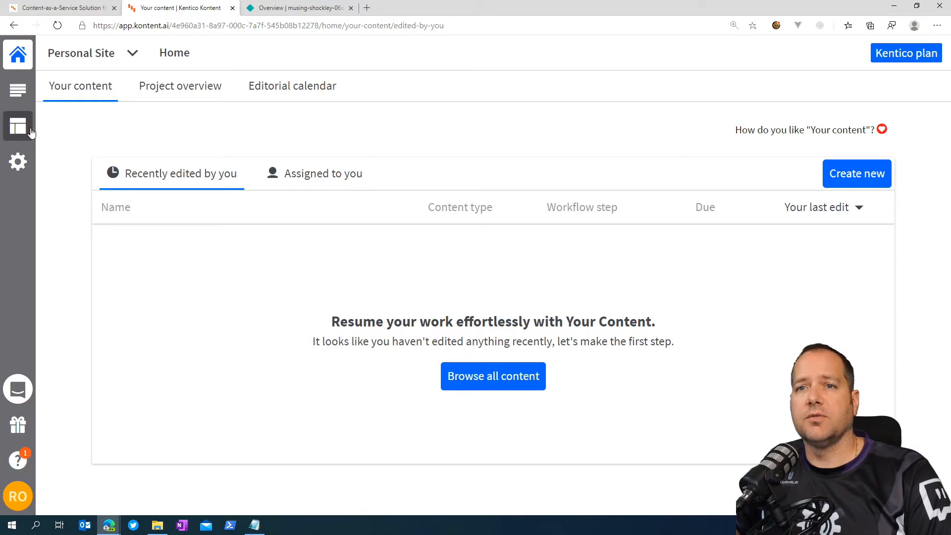
{"action": "left_click", "coordinate": [18, 125]}
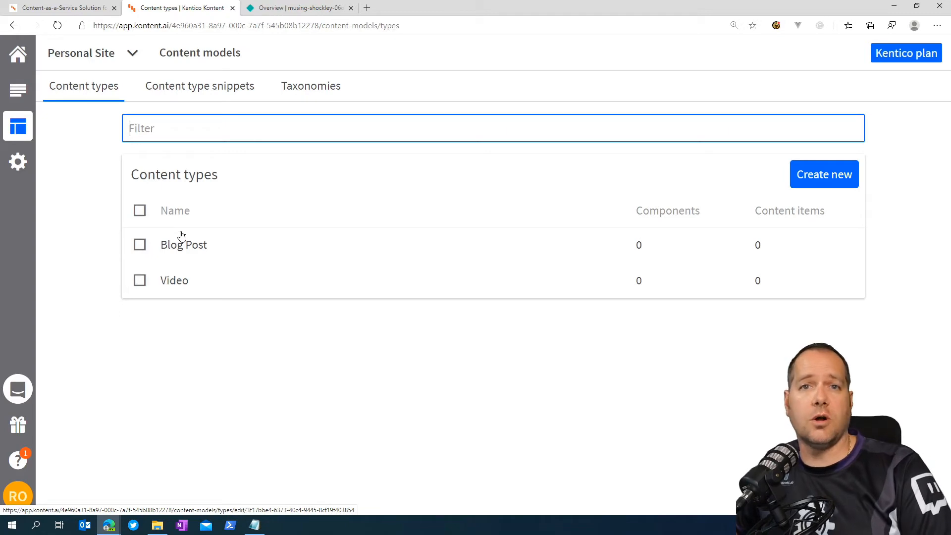
{"action": "left_click", "coordinate": [184, 244]}
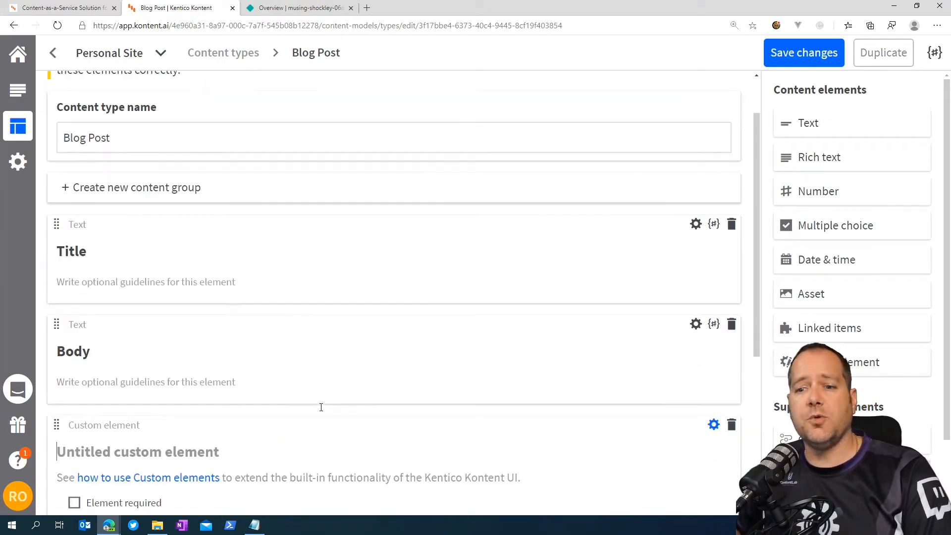
Name the element Keyword Extractor, host it at musing-shockley-06de42.netlify.com, and let it read Body.
{"action": "scroll", "scroll_direction": "down", "scroll_amount": 3}
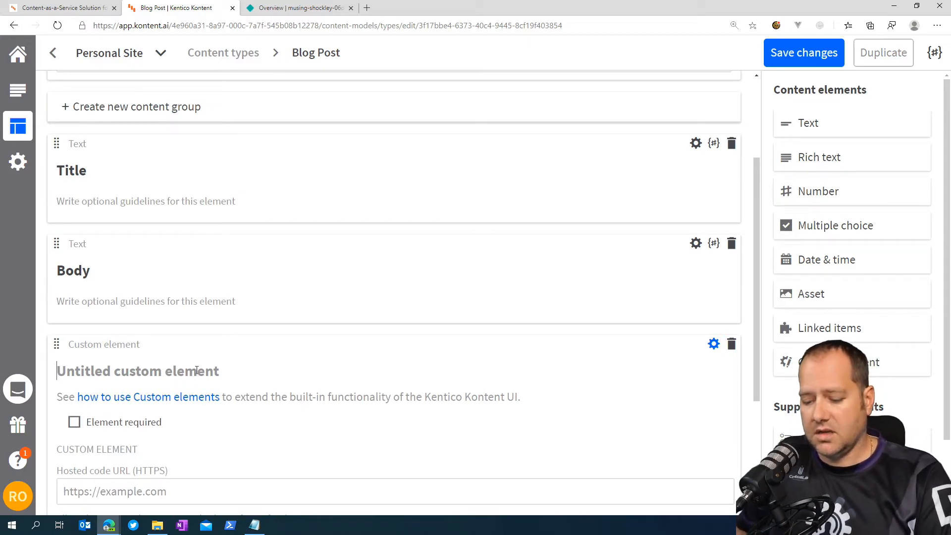
{"action": "type", "text": "Keyword Extractor"}
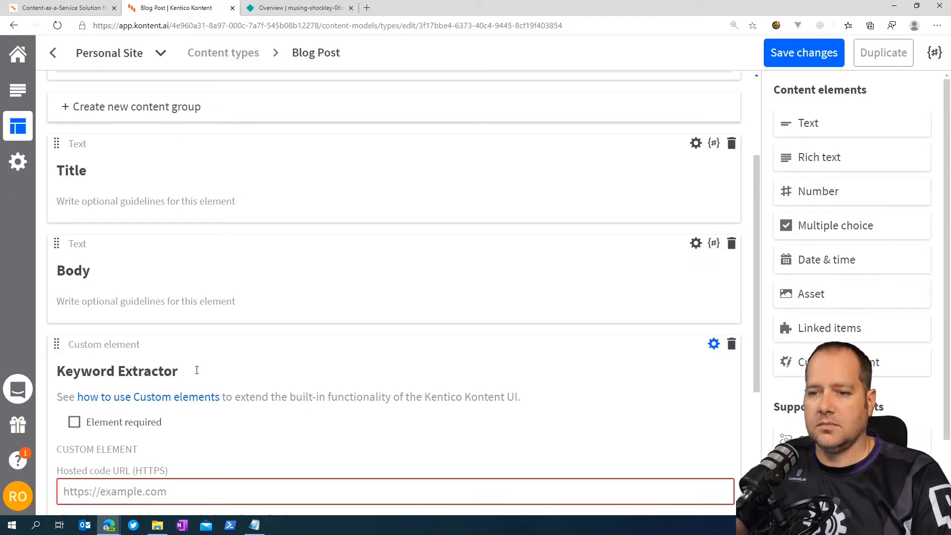
{"action": "scroll", "scroll_direction": "down", "scroll_amount": 3}
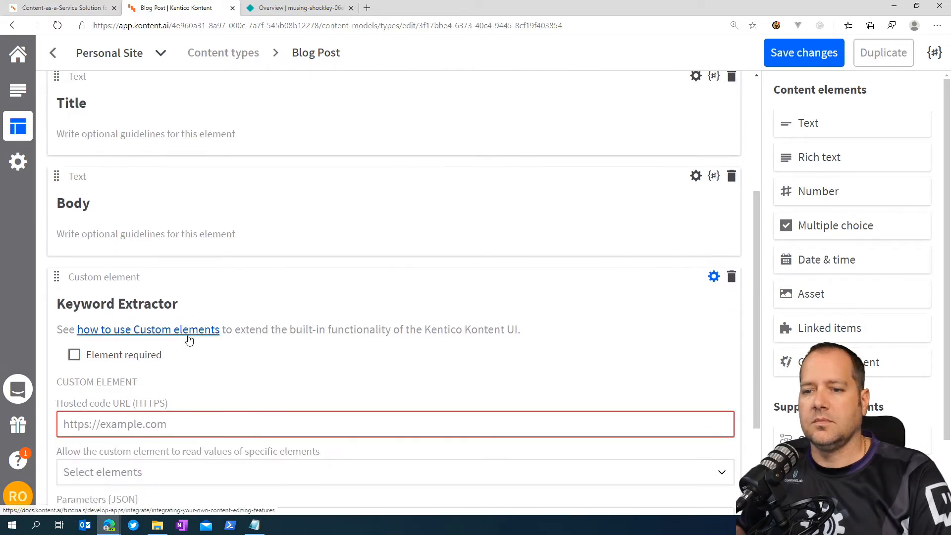
{"action": "scroll", "scroll_direction": "down", "scroll_amount": 3}
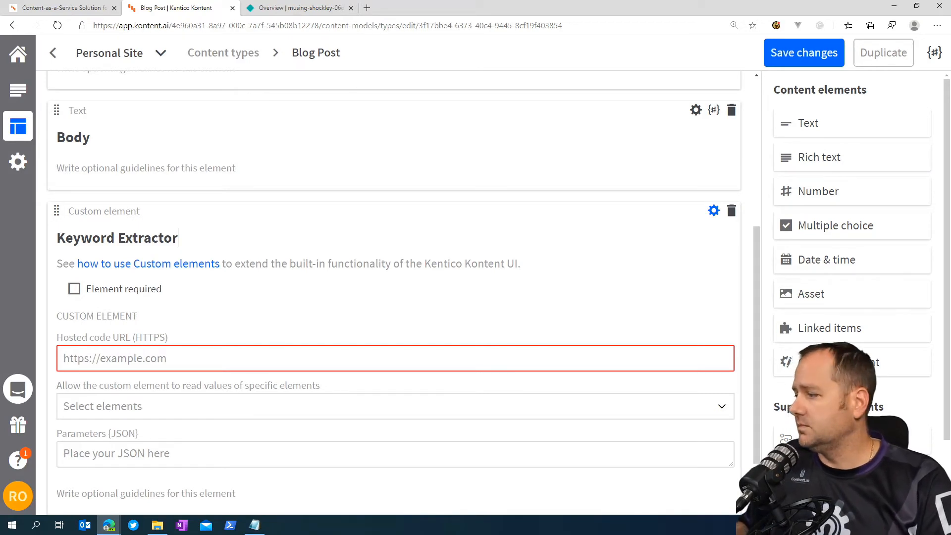
{"action": "type", "text": "https://musing-shockley-06de42.netlify.com"}
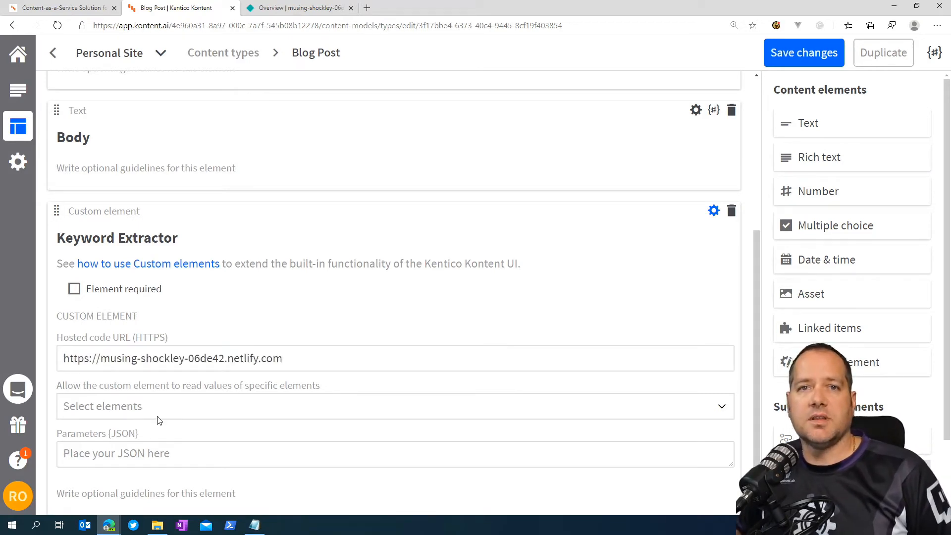
{"action": "left_click", "coordinate": [395, 406]}
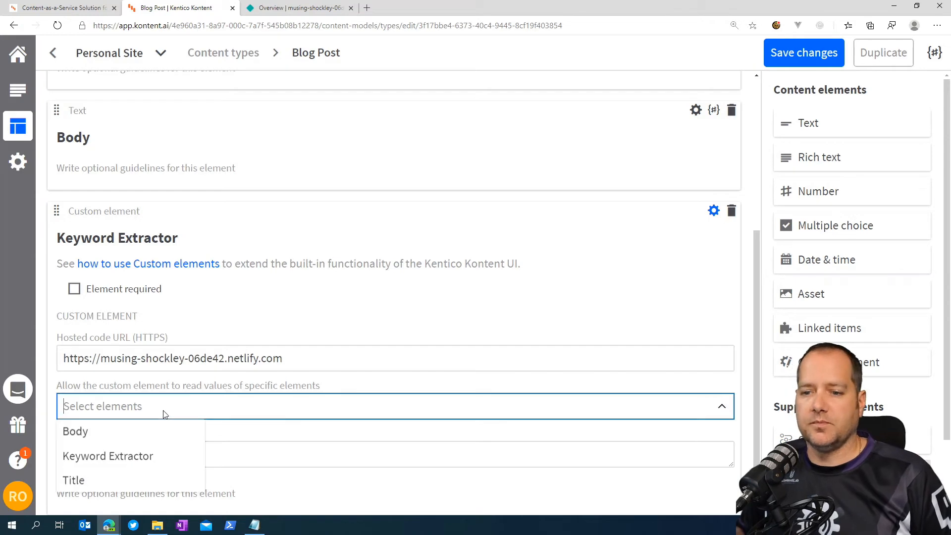
{"action": "left_click", "coordinate": [75, 432]}
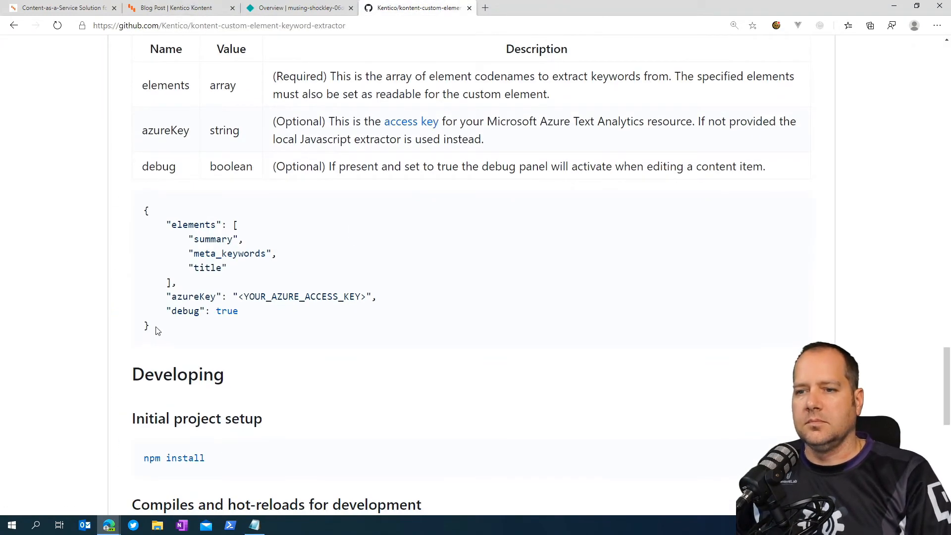
Enter JSON parameters listing only "body" as the element, removing the azureKey and debug lines.
{"action": "left_click", "coordinate": [176, 8]}
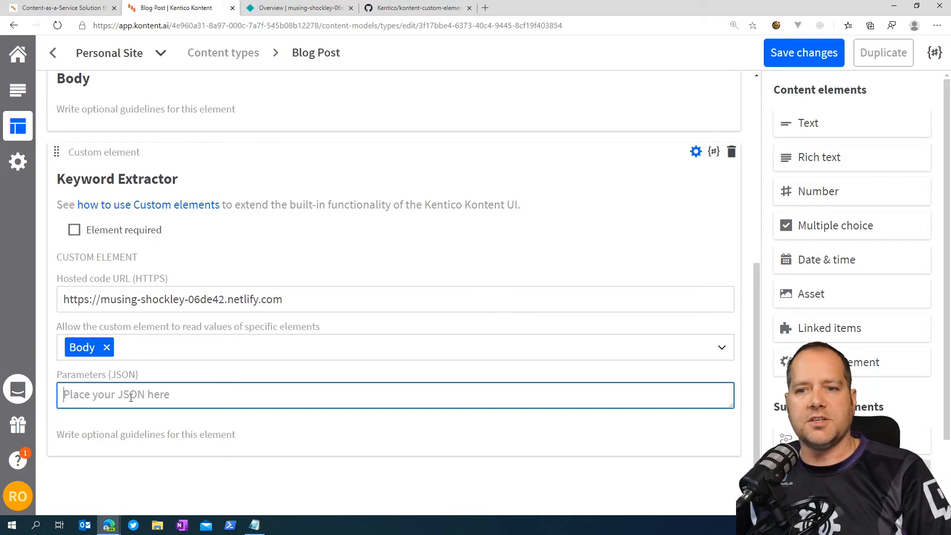
{"action": "type", "text": "{"}
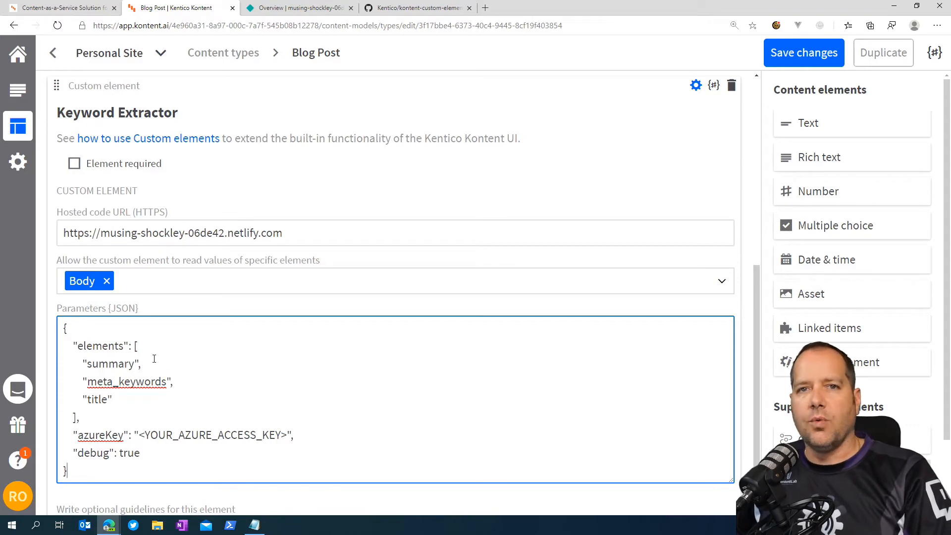
{"action": "mouse_move", "coordinate": [184, 295]}
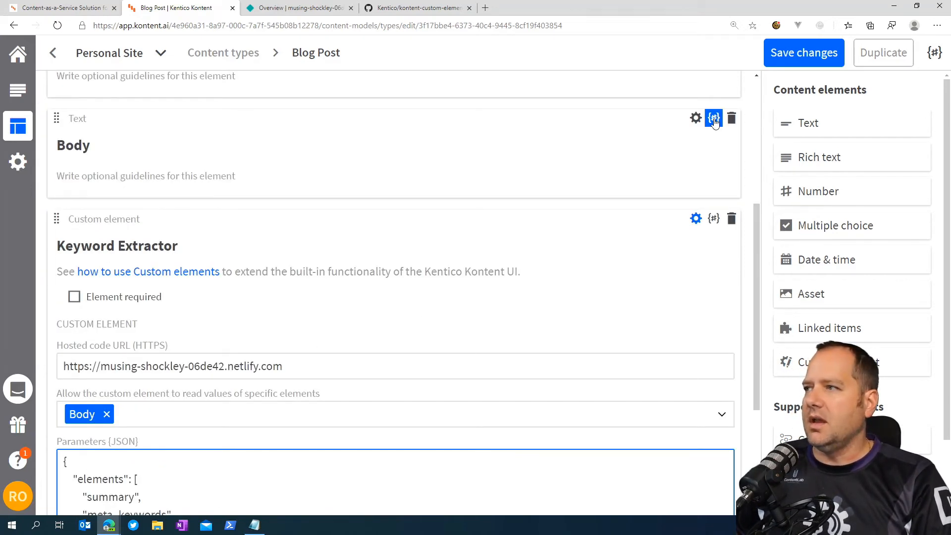
{"action": "mouse_move", "coordinate": [714, 118]}
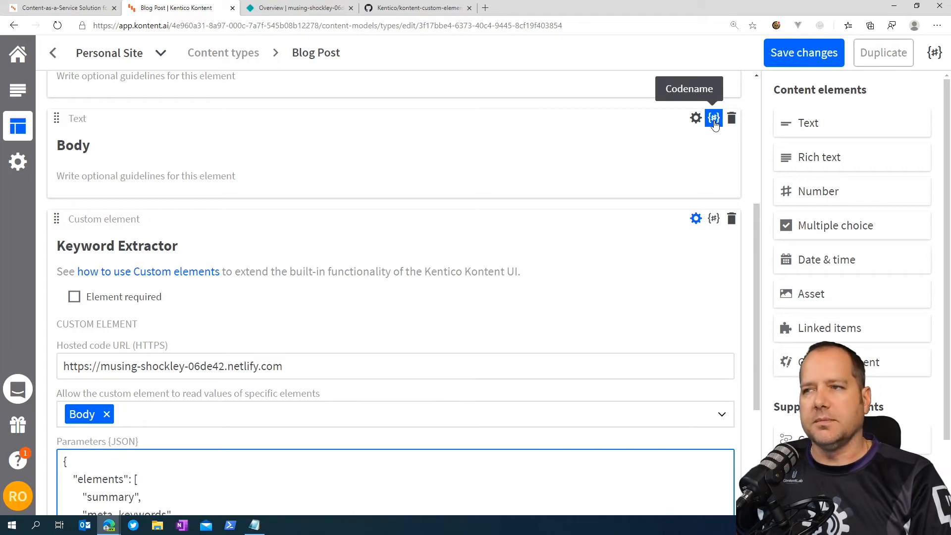
{"action": "left_click", "coordinate": [714, 118]}
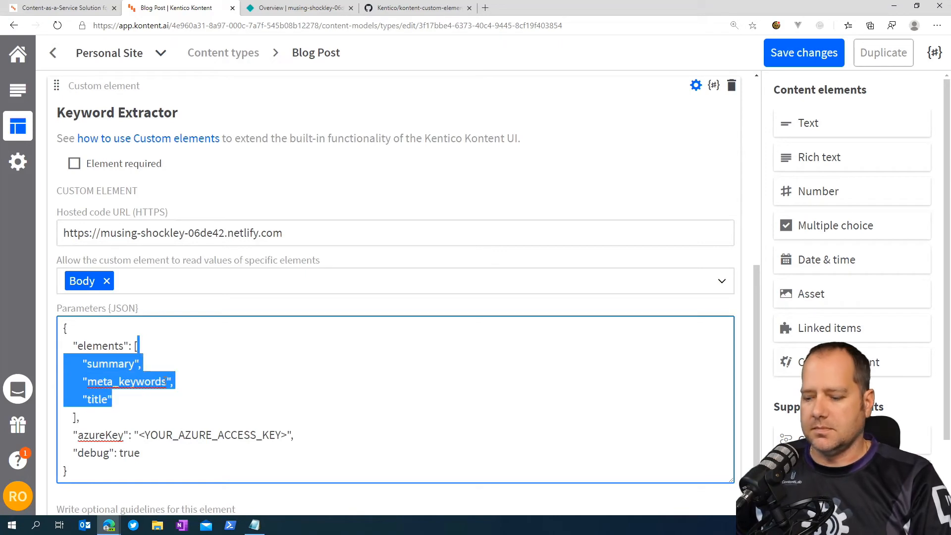
{"action": "type", "text": "\"body\""}
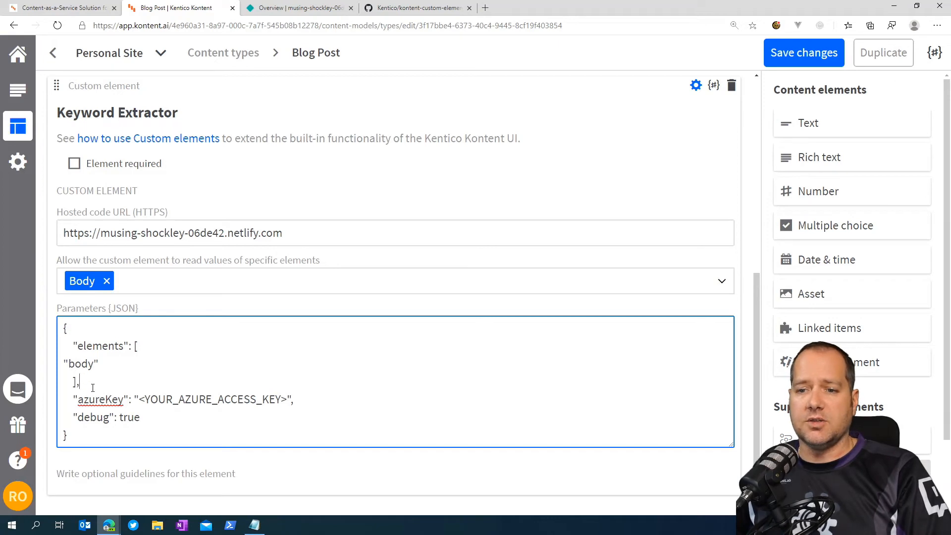
{"action": "left_click_drag", "start_coordinate": [76, 399], "coordinate": [291, 400]}
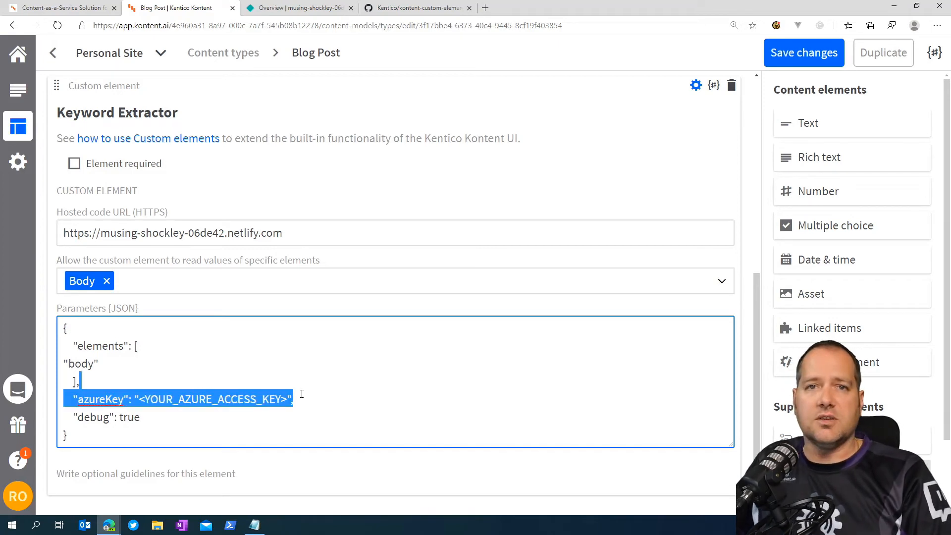
{"action": "key", "text": "Delete"}
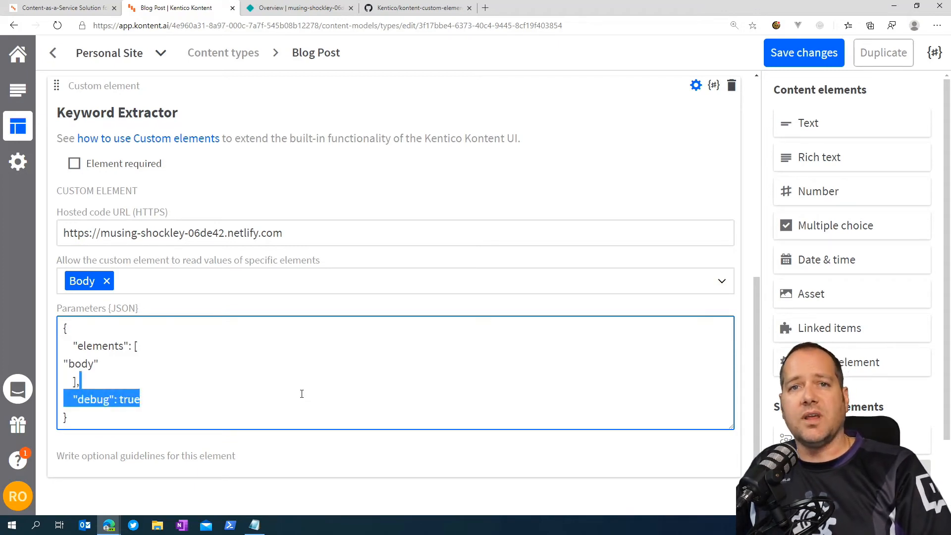
{"action": "key", "text": "Delete"}
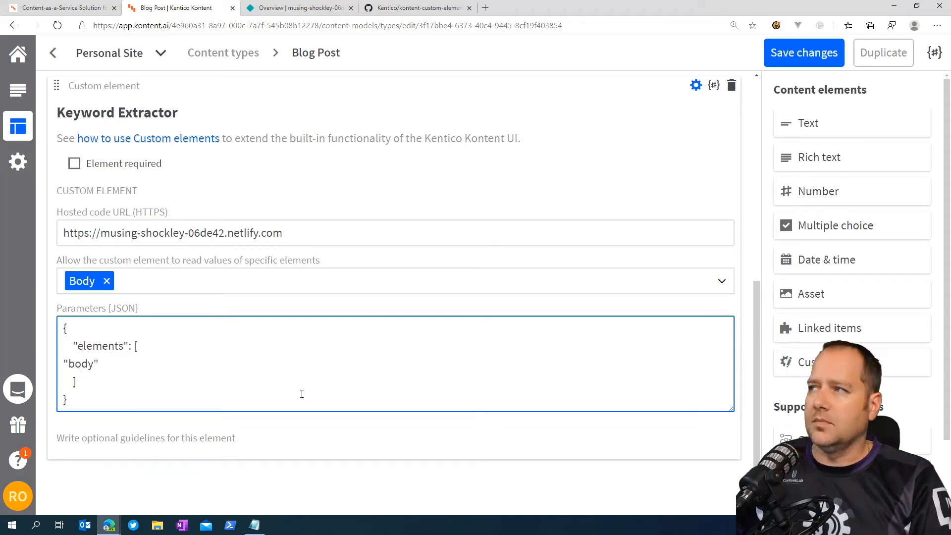
Save the Blog Post content type and create a new Blog Post content item.
{"action": "left_click", "coordinate": [803, 53]}
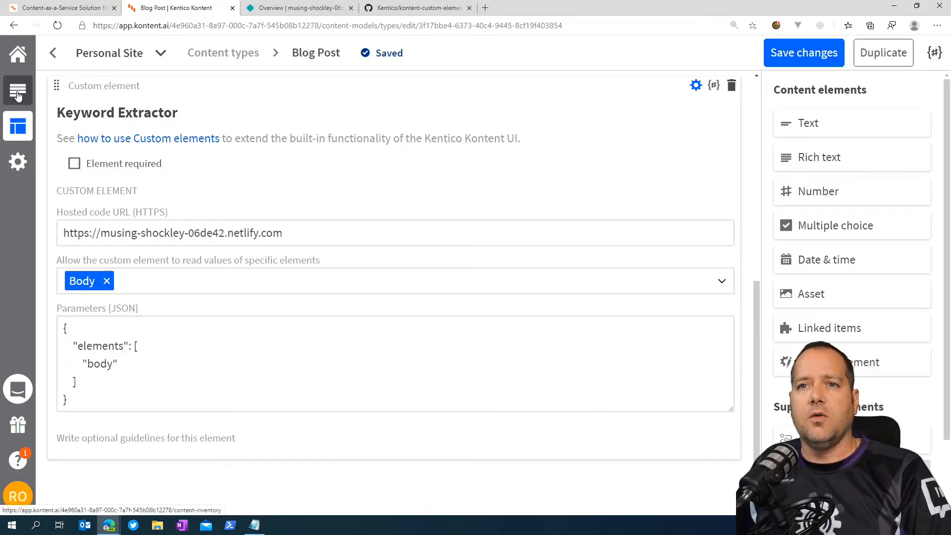
{"action": "left_click", "coordinate": [18, 90]}
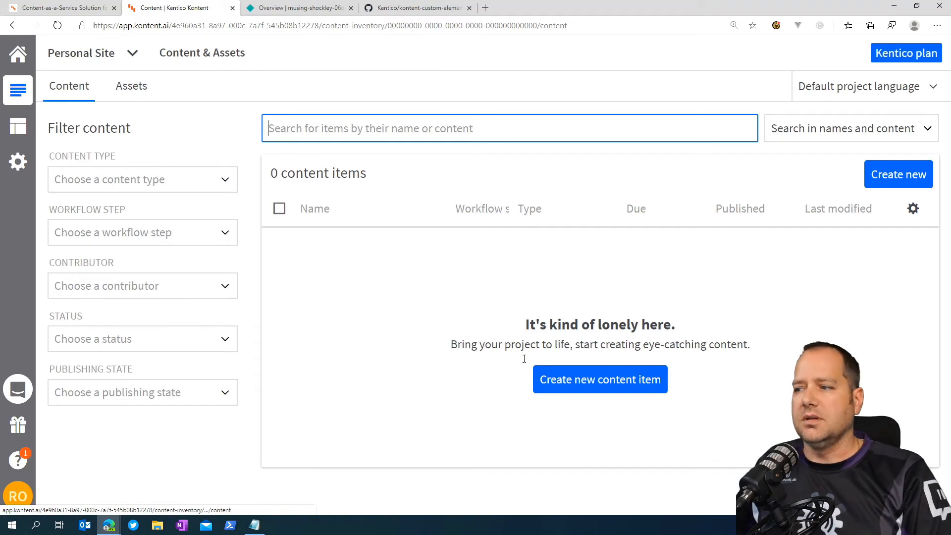
{"action": "left_click", "coordinate": [599, 379]}
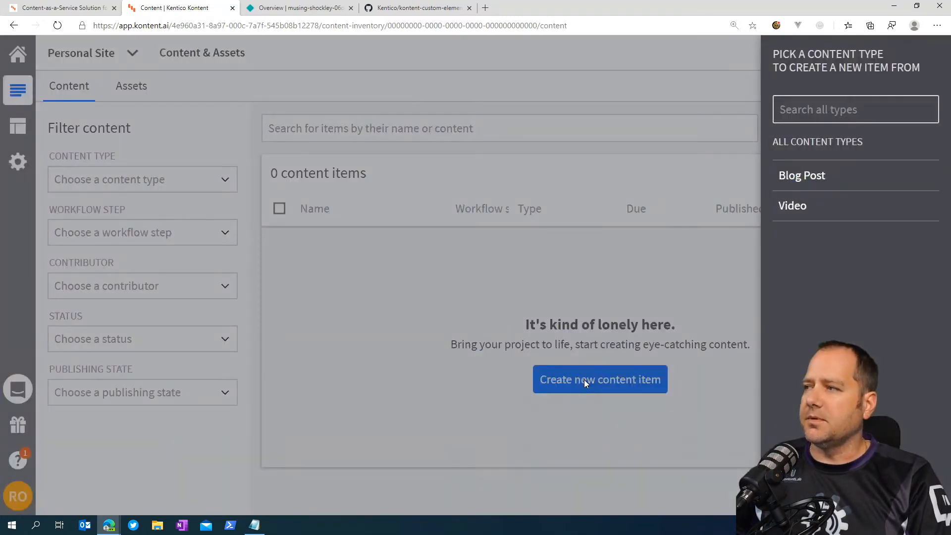
{"action": "mouse_move", "coordinate": [802, 175]}
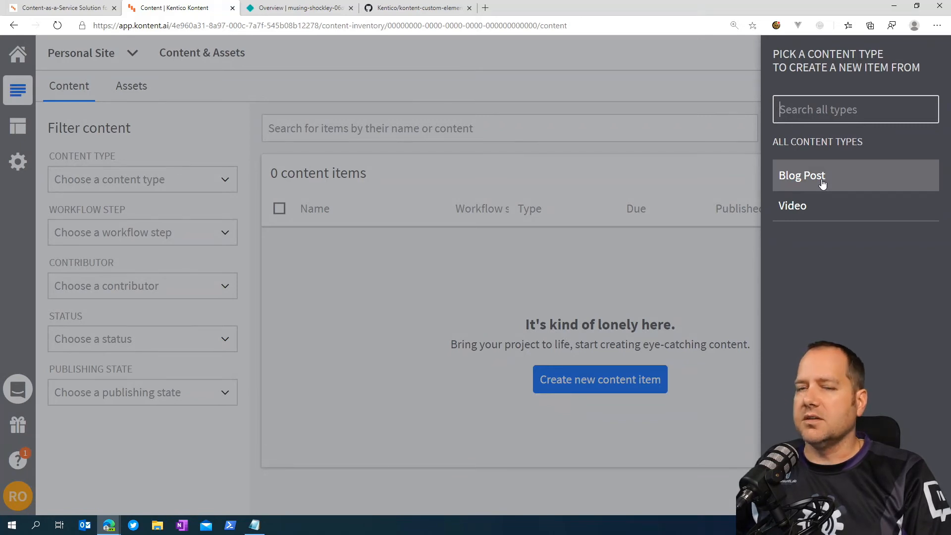
{"action": "left_click", "coordinate": [802, 175]}
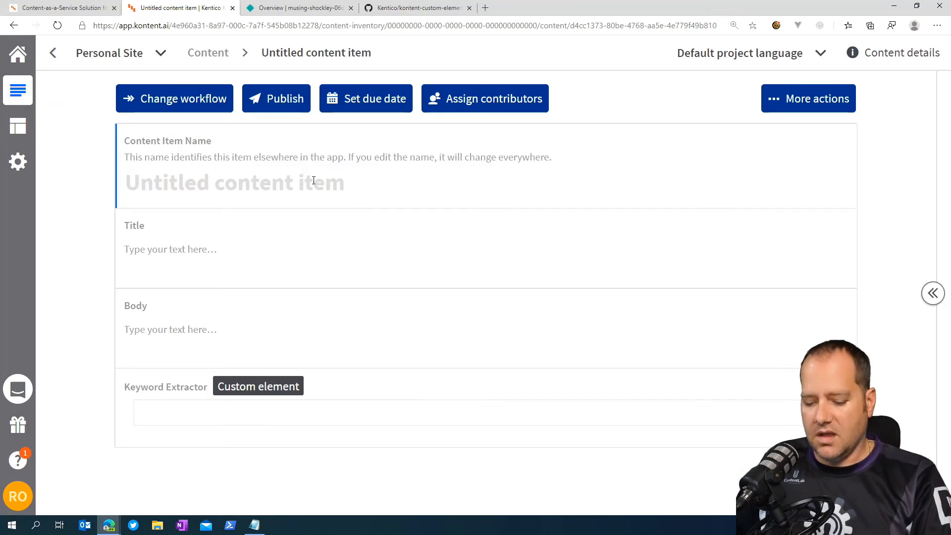
Name the item 'Awesome piece of content', fill in title and body, and remove the destinations tag.
{"action": "type", "text": "Awesome p"}
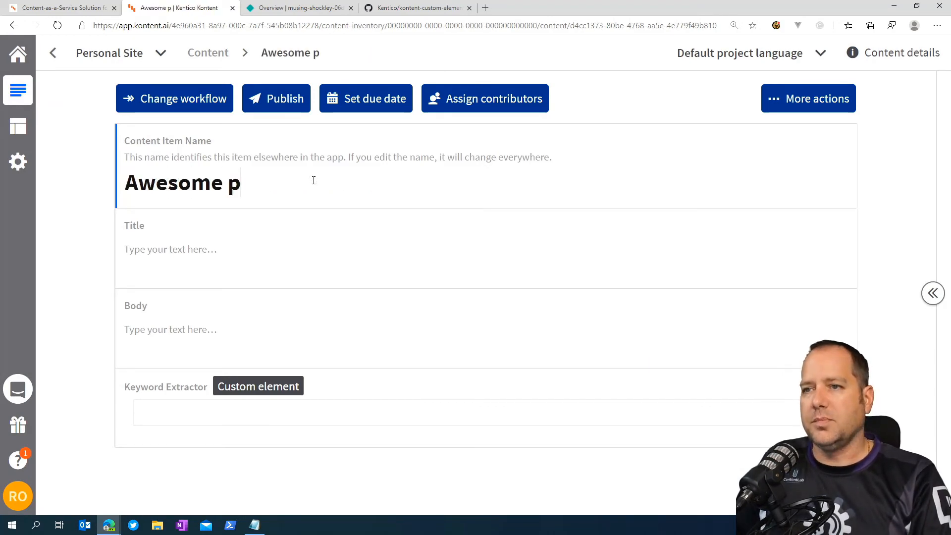
{"action": "type", "text": "iece of cont"}
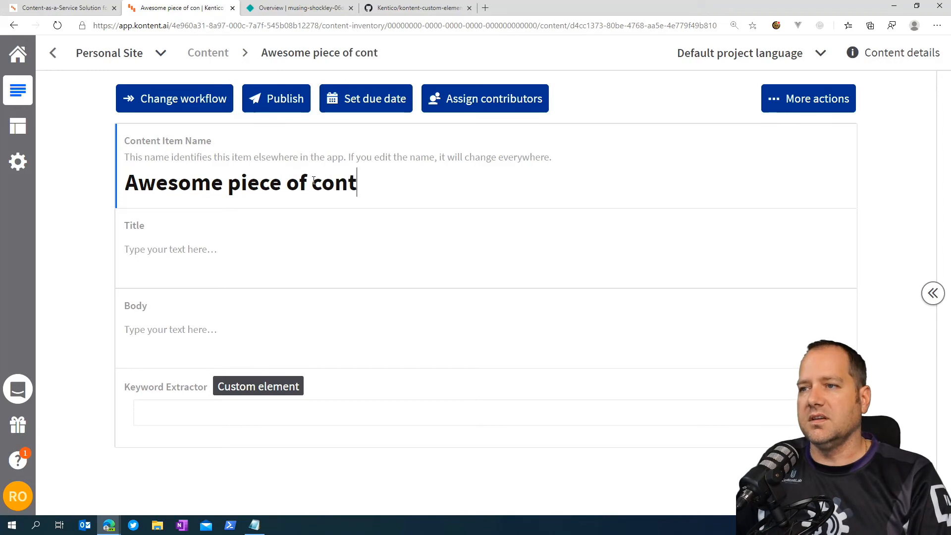
{"action": "type", "text": "ent"}
{"action": "left_click", "coordinate": [486, 248]}
{"action": "type", "text": "Awesome Article"}
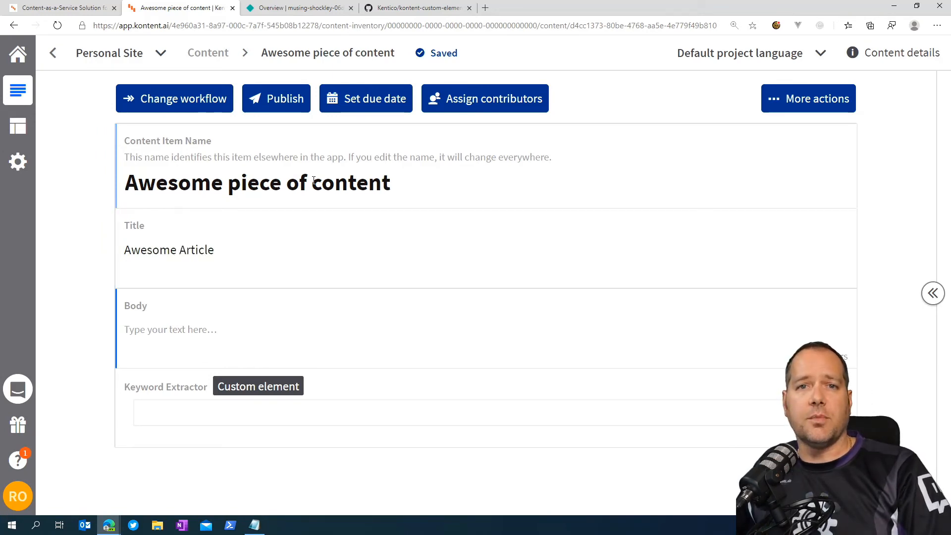
{"action": "left_click", "coordinate": [169, 330]}
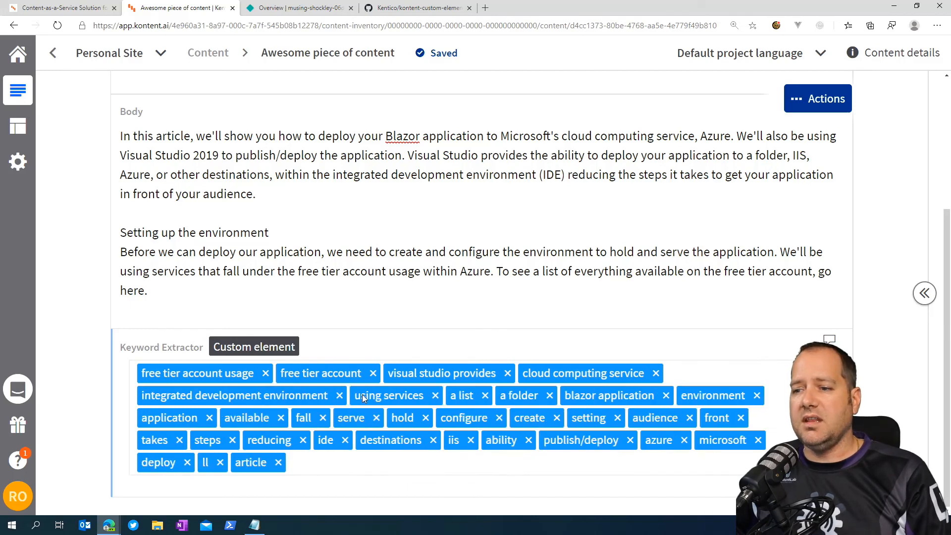
{"action": "left_click", "coordinate": [437, 440]}
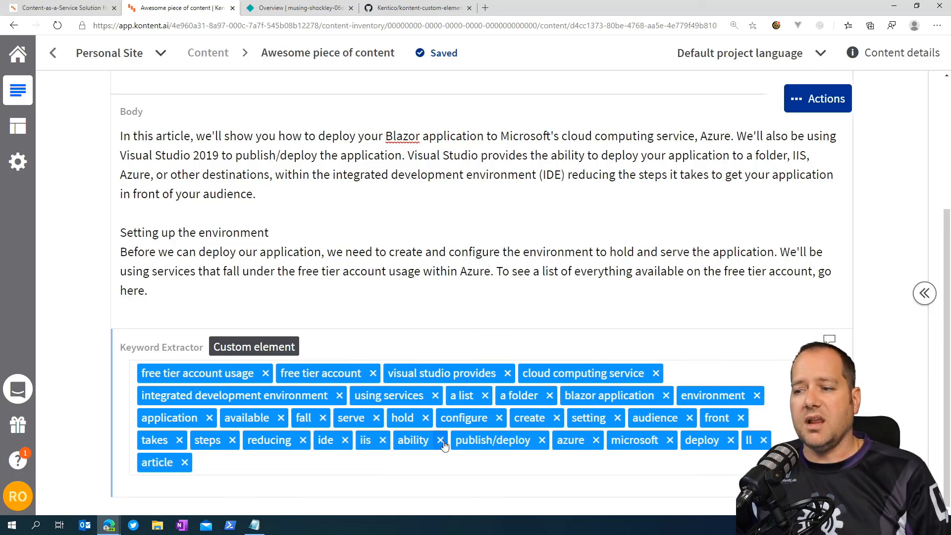